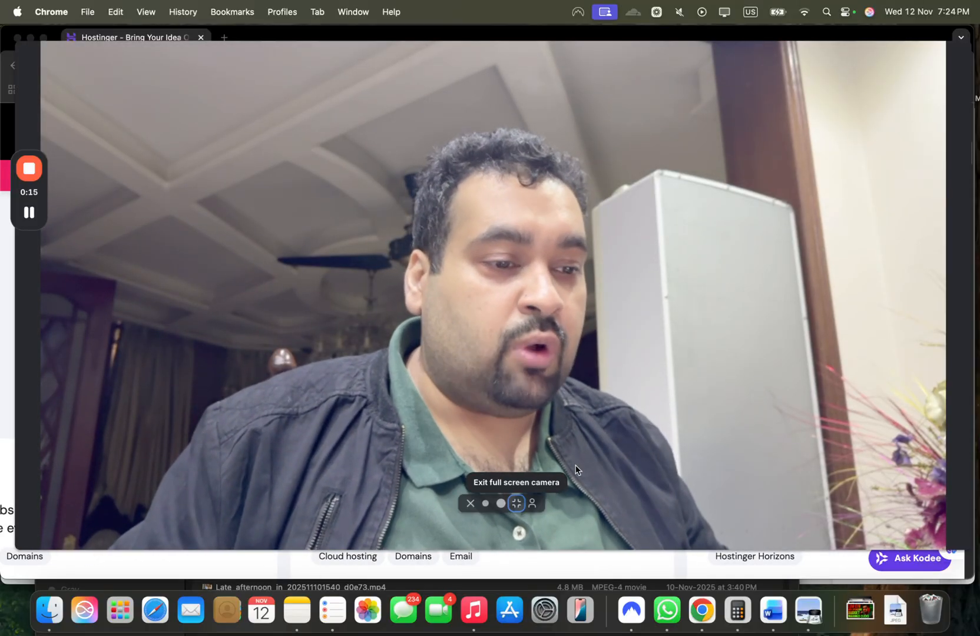
# Browse Hostinger's Trustpilot reviews and AI summary, then return to the Black Friday page
pyautogui.click(516, 503)
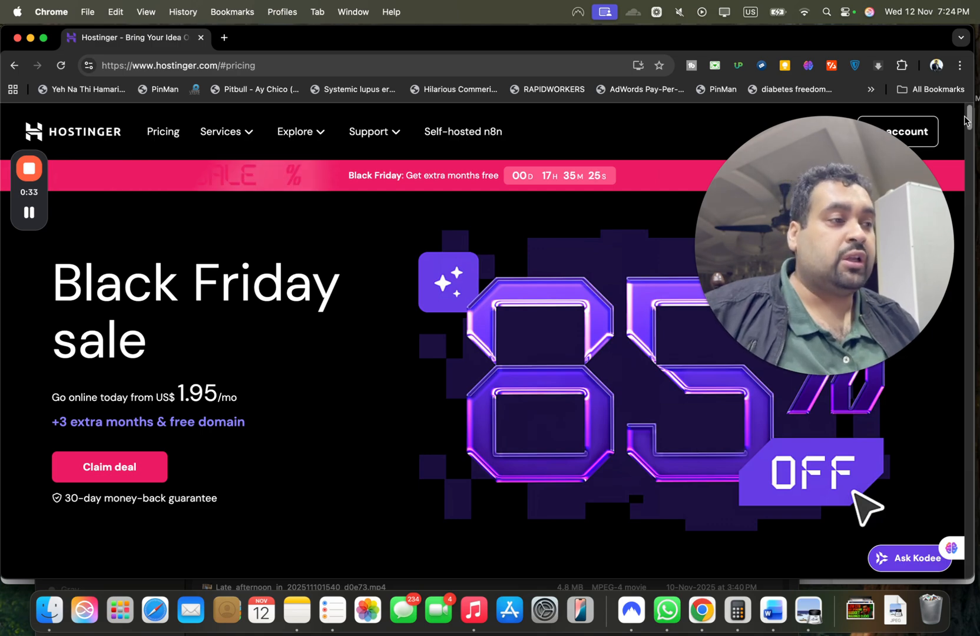
pyautogui.scroll(-3)
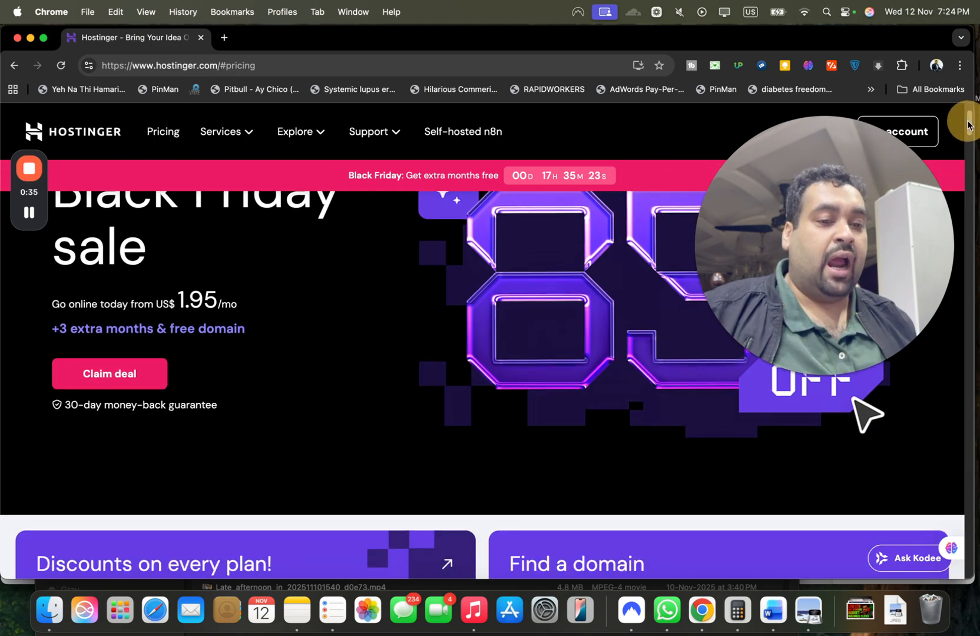
pyautogui.scroll(-3)
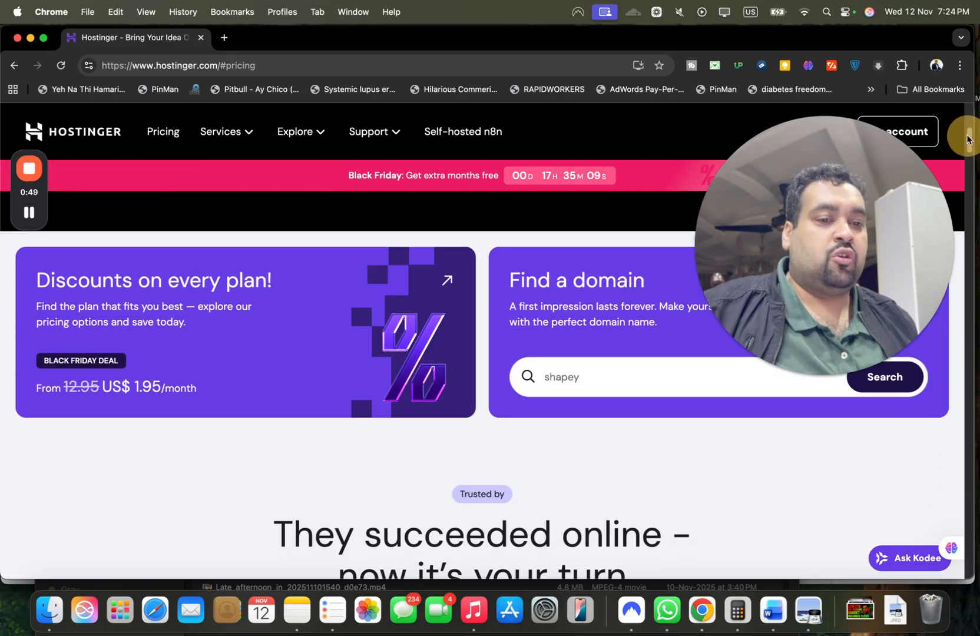
pyautogui.scroll(-3)
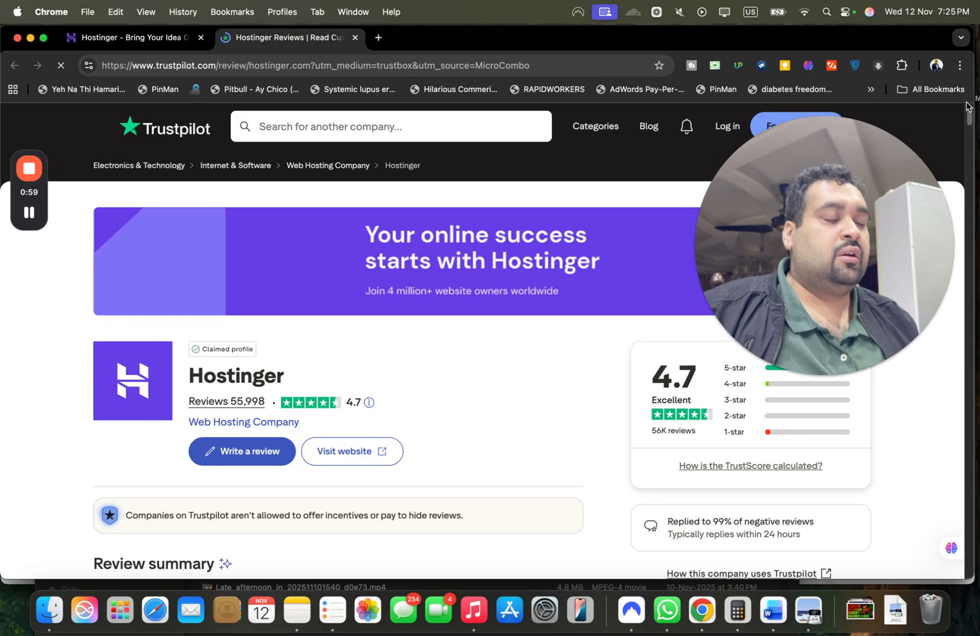
pyautogui.scroll(-3)
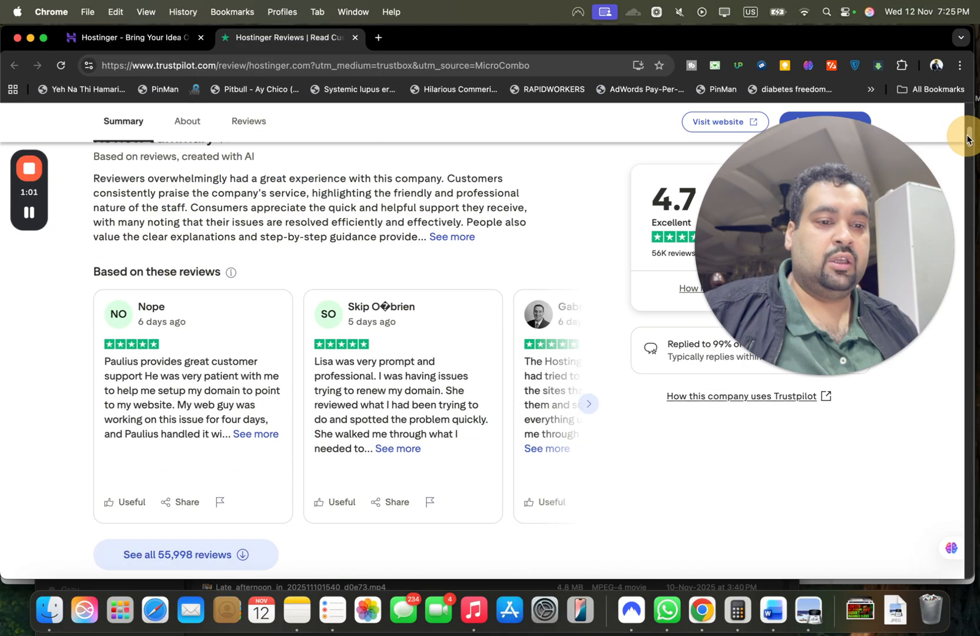
pyautogui.scroll(-3)
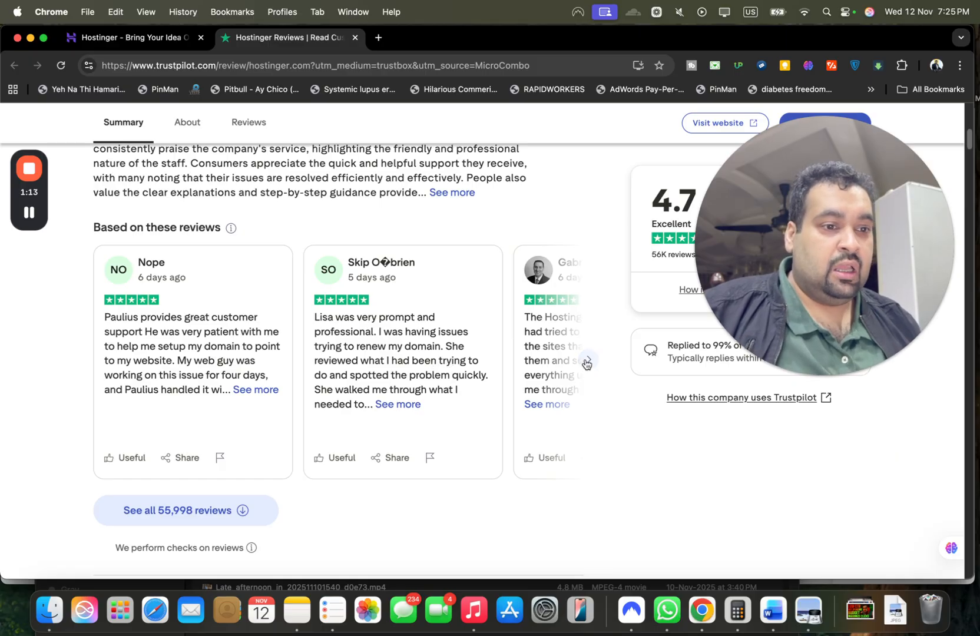
pyautogui.click(586, 361)
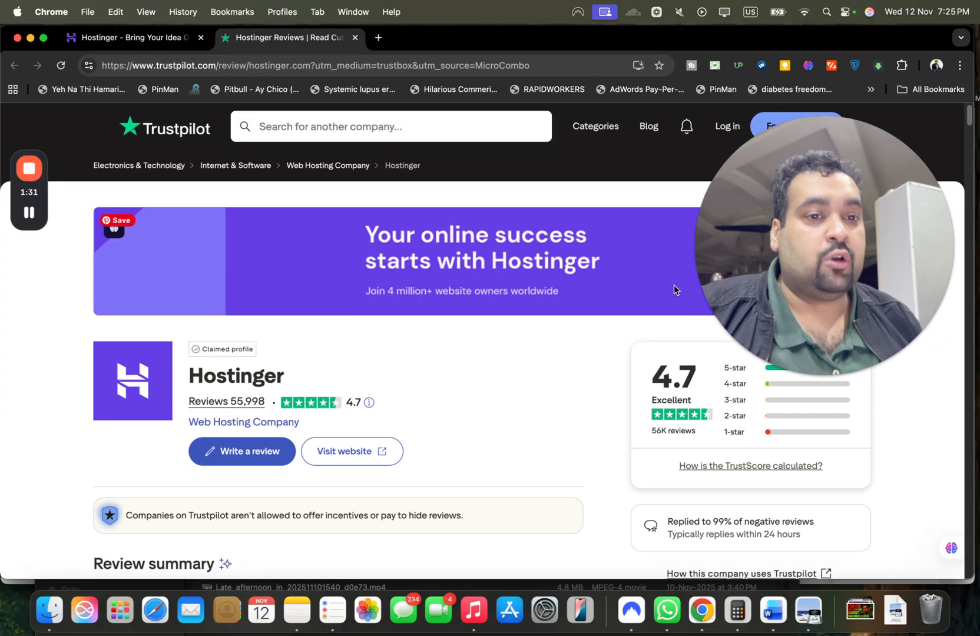
pyautogui.click(131, 38)
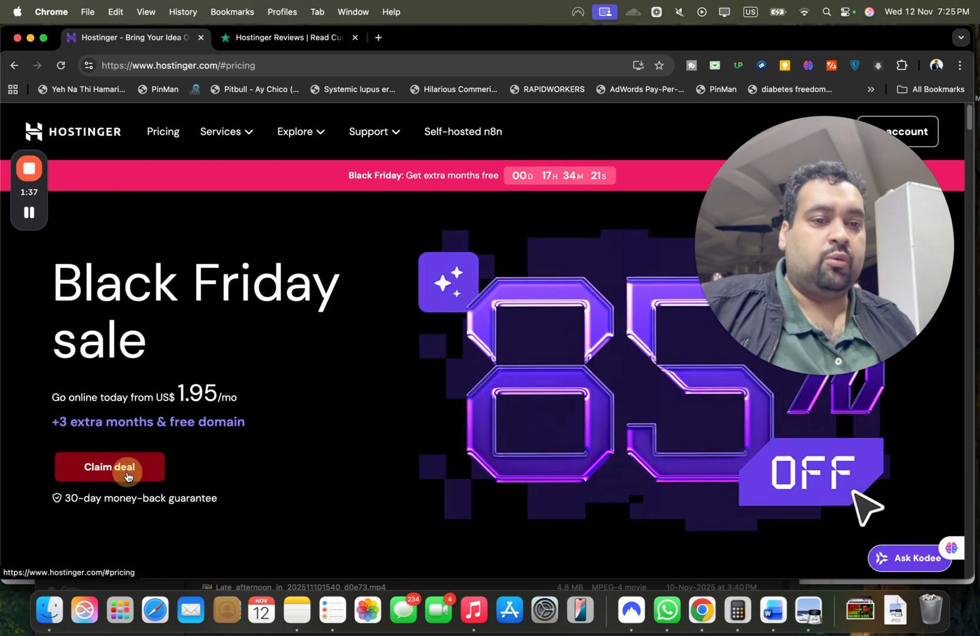
# Jump to the Black Friday pricing cards and choose the US$2.75/mo Business plan
pyautogui.click(109, 466)
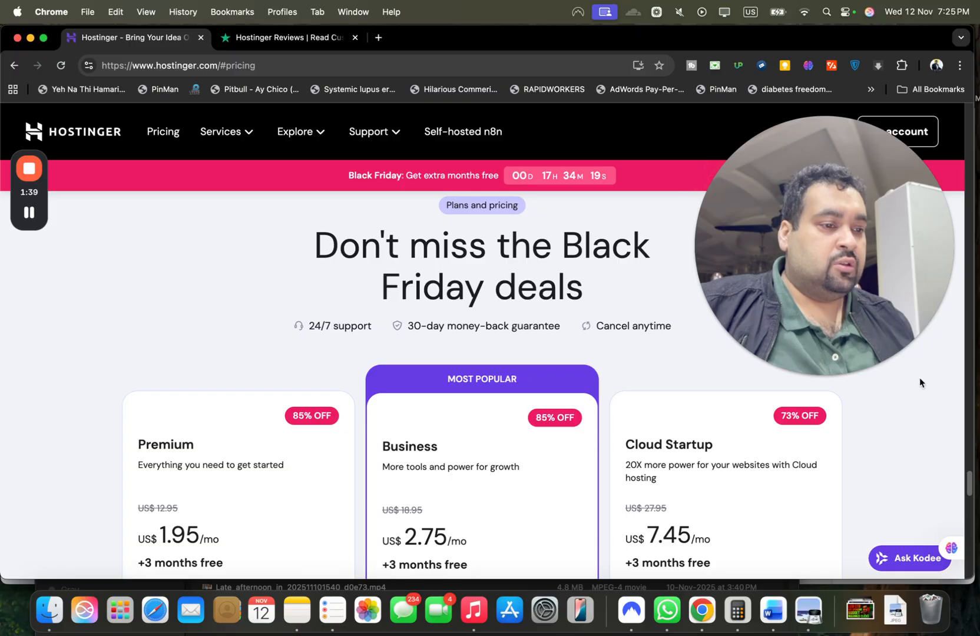
pyautogui.scroll(-3)
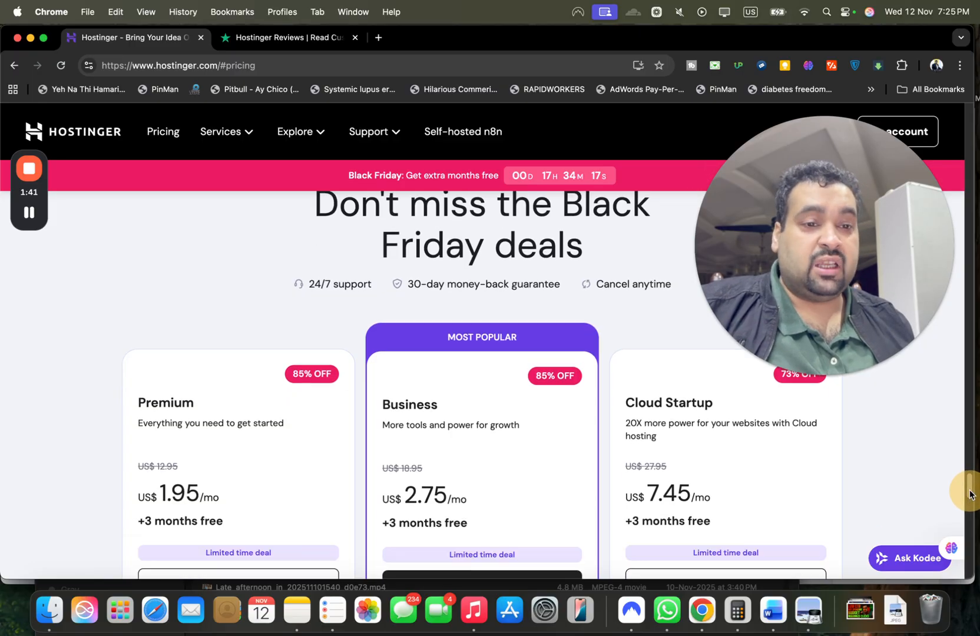
pyautogui.scroll(-3)
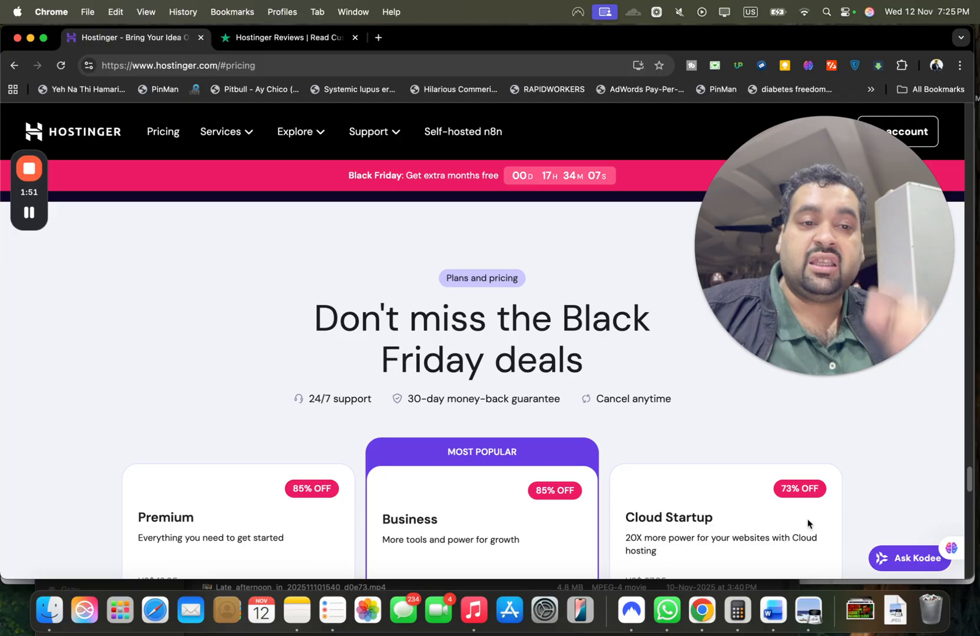
pyautogui.scroll(-3)
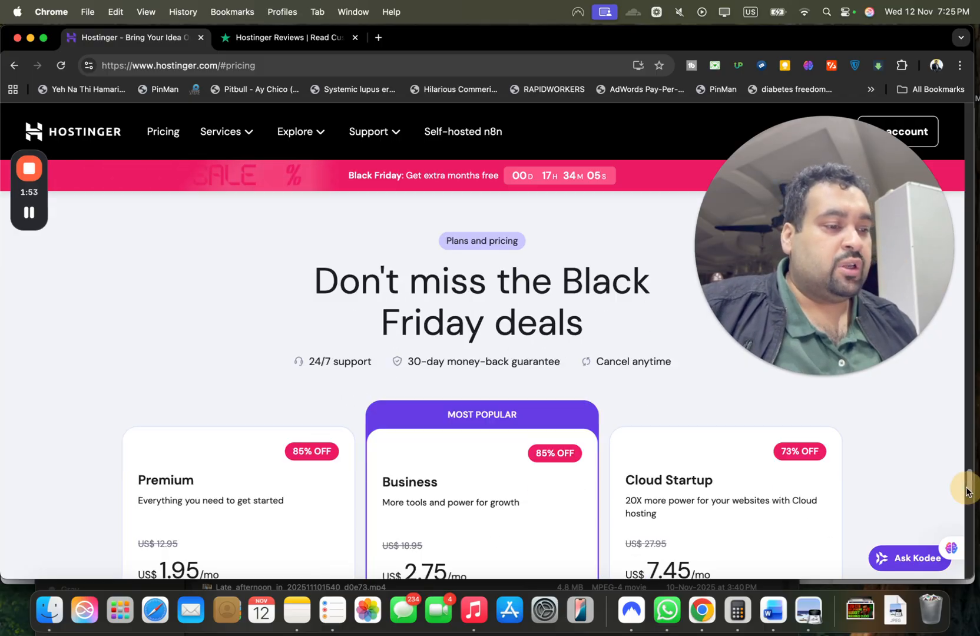
pyautogui.scroll(-3)
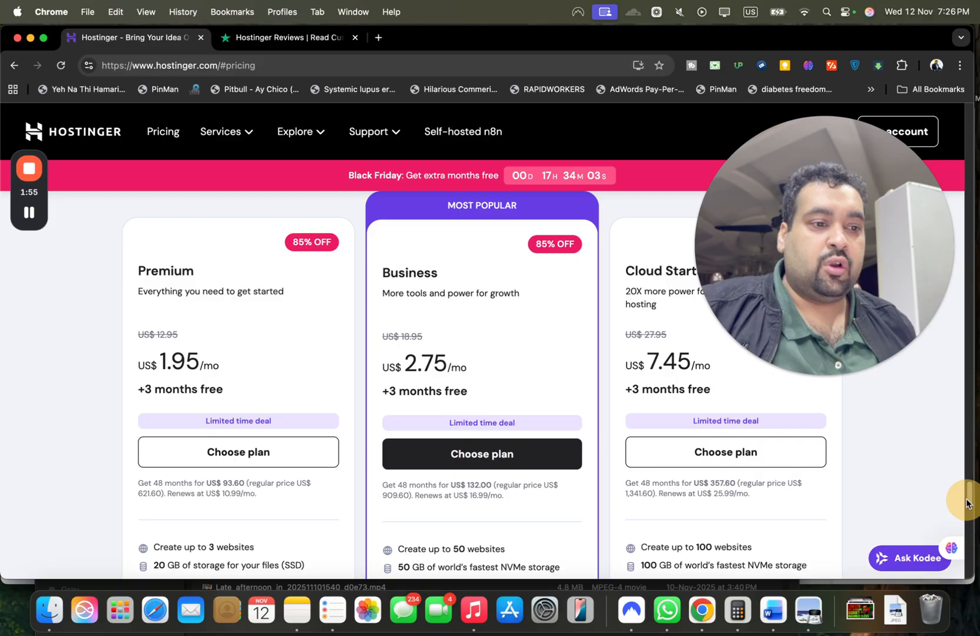
pyautogui.scroll(-3)
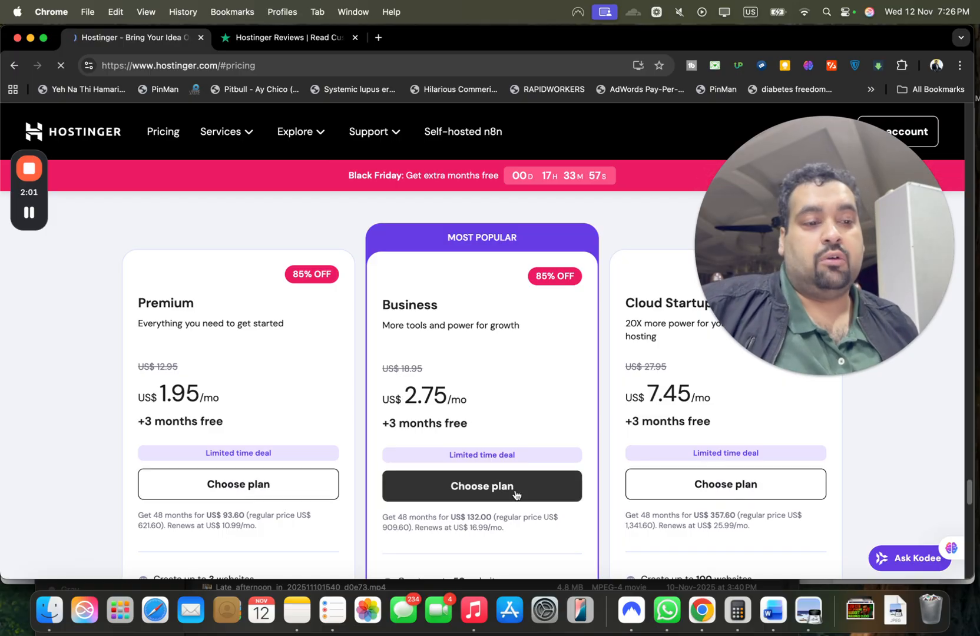
pyautogui.click(481, 486)
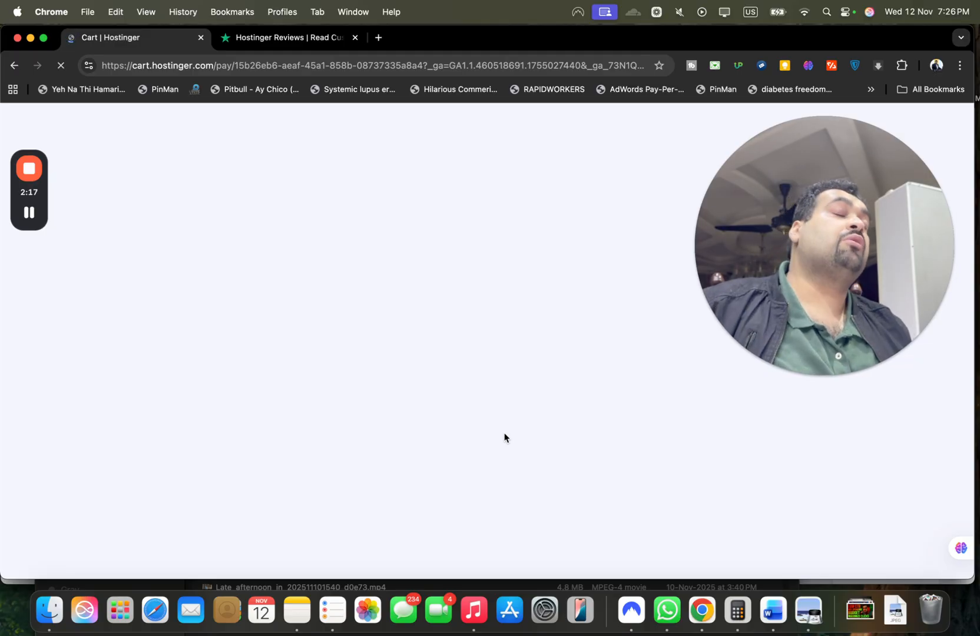
pyautogui.moveTo(48, 269)
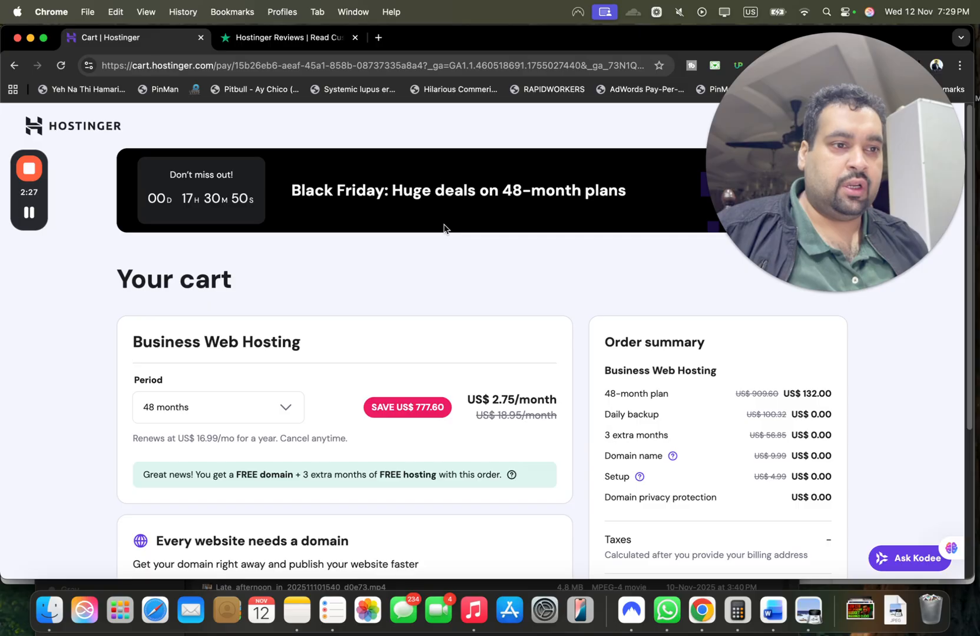
pyautogui.moveTo(976, 276)
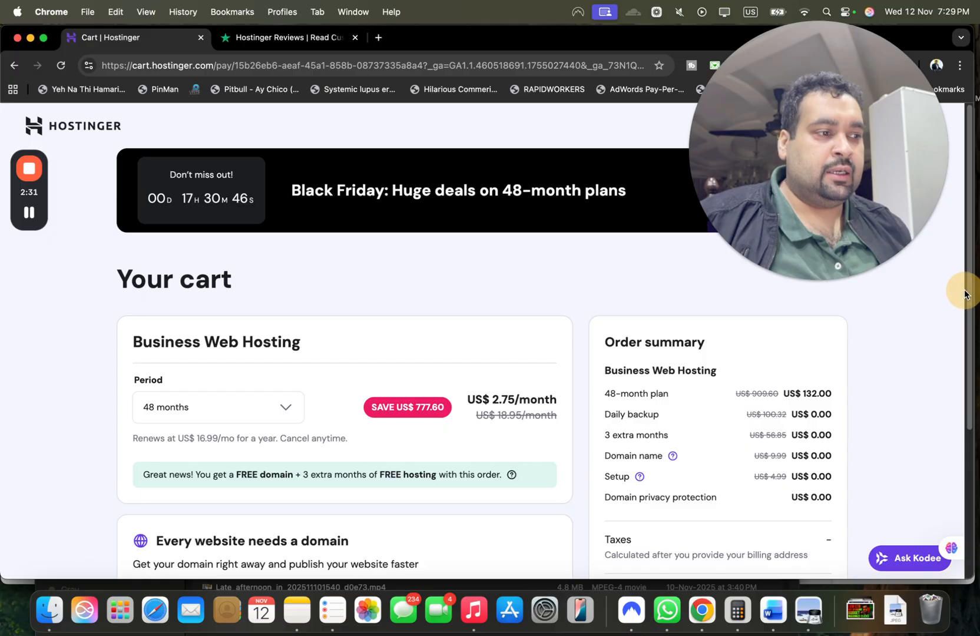
# Review the 48-month Business Web Hosting cart at US$2.75/month, subtotal US$132.00
pyautogui.click(218, 407)
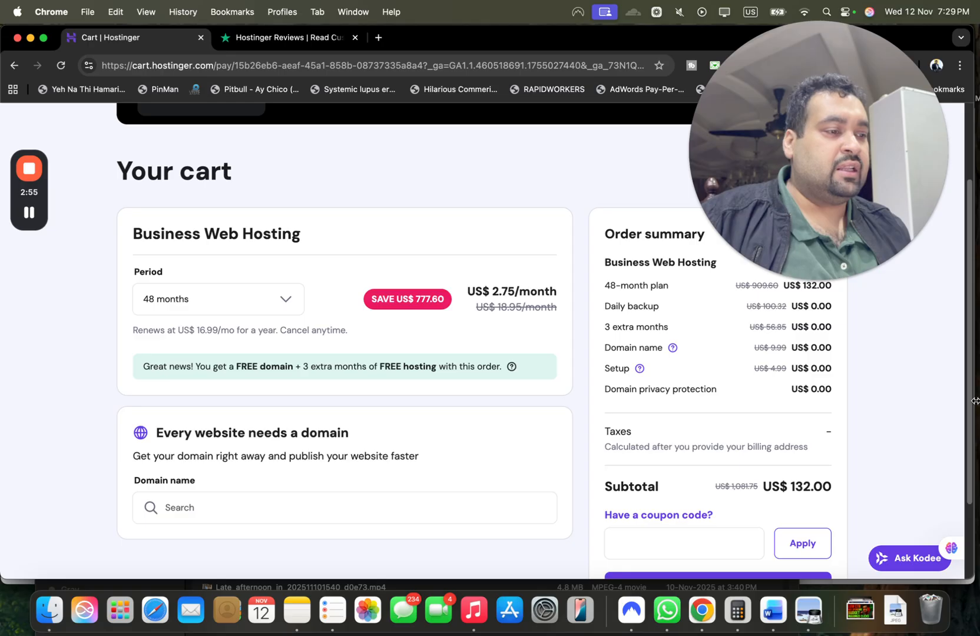
# Apply coupon ALIRAZAMARKETING for 10% off, cutting US$13.20 to a US$118.80 subtotal
pyautogui.scroll(-3)
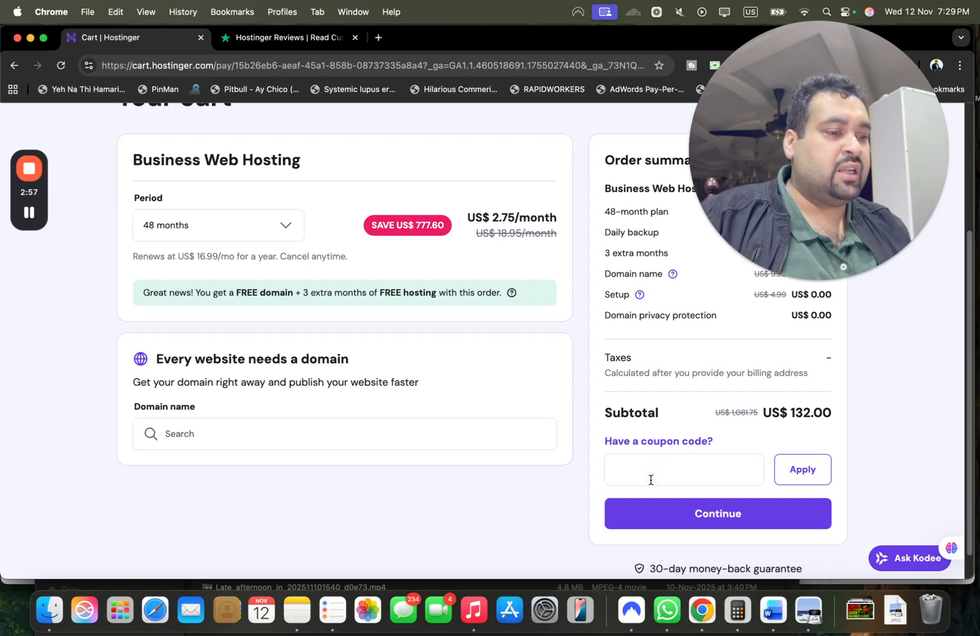
pyautogui.write('A')
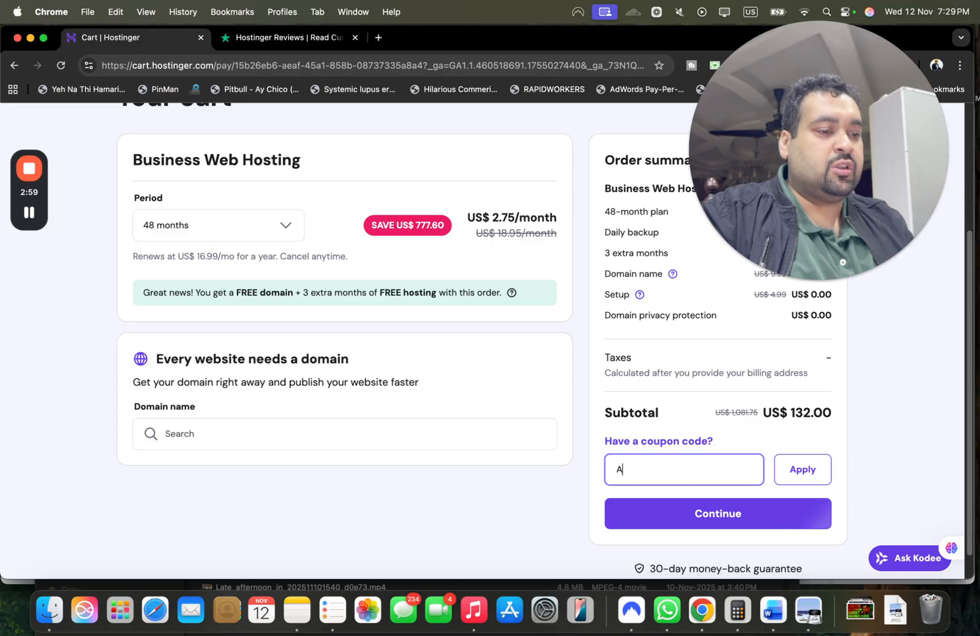
pyautogui.write('LIRAZAMARKETING')
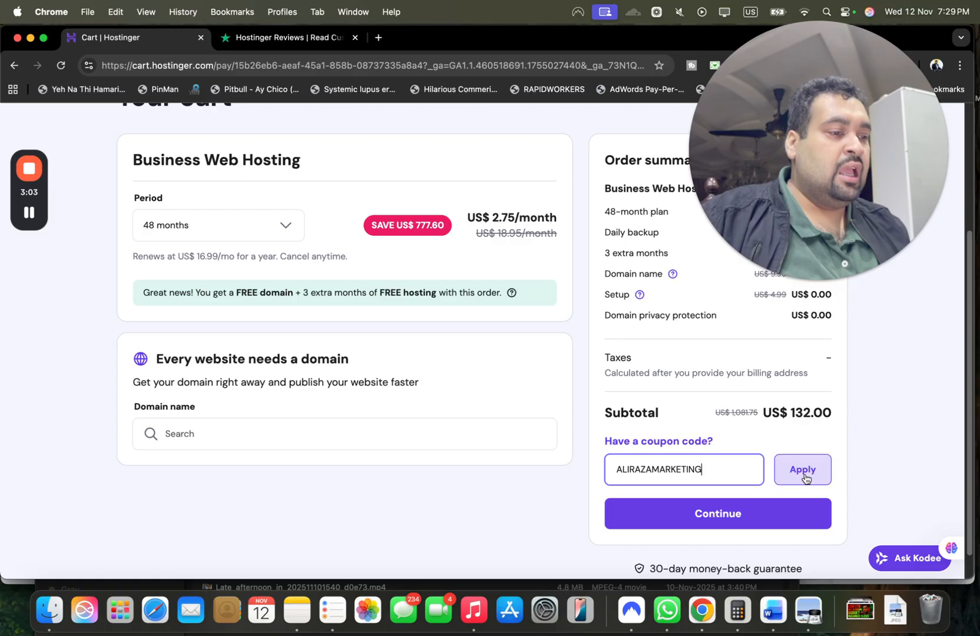
pyautogui.click(803, 470)
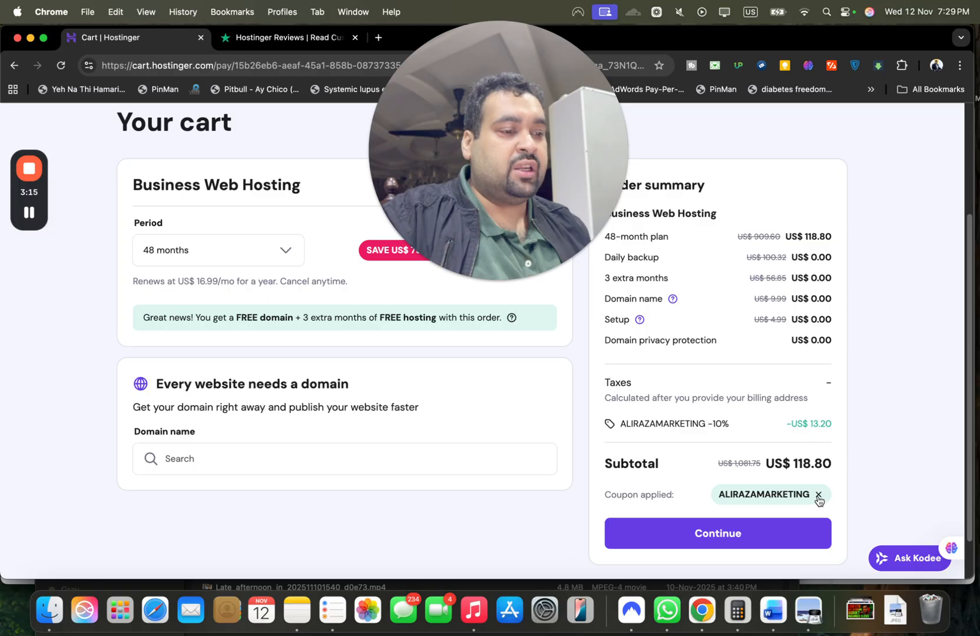
# Swap the applied coupon for BLACKFRIDAY, keeping the subtotal at US$118.80
pyautogui.click(818, 495)
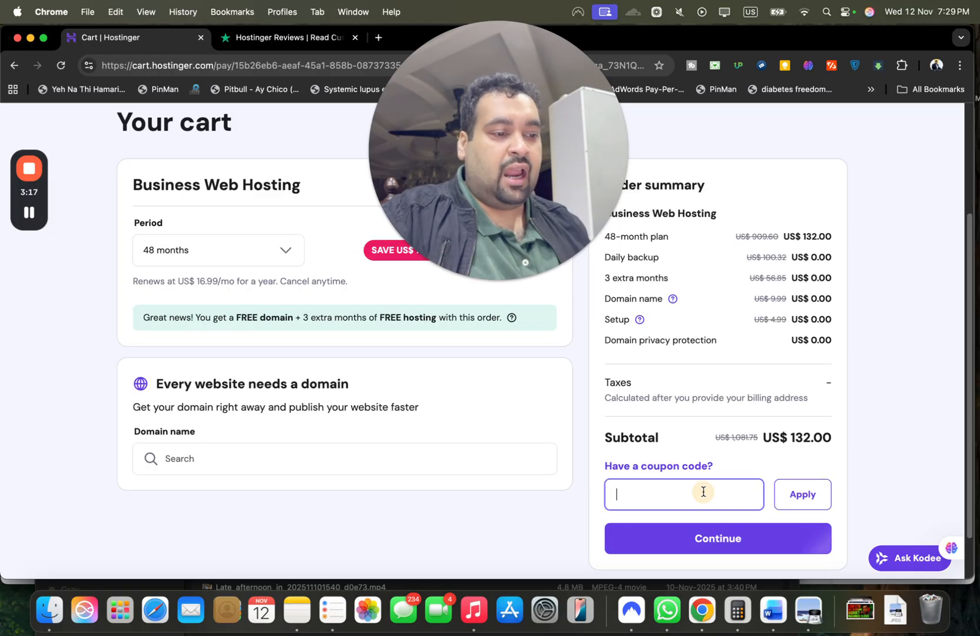
pyautogui.write('BLACKFRI')
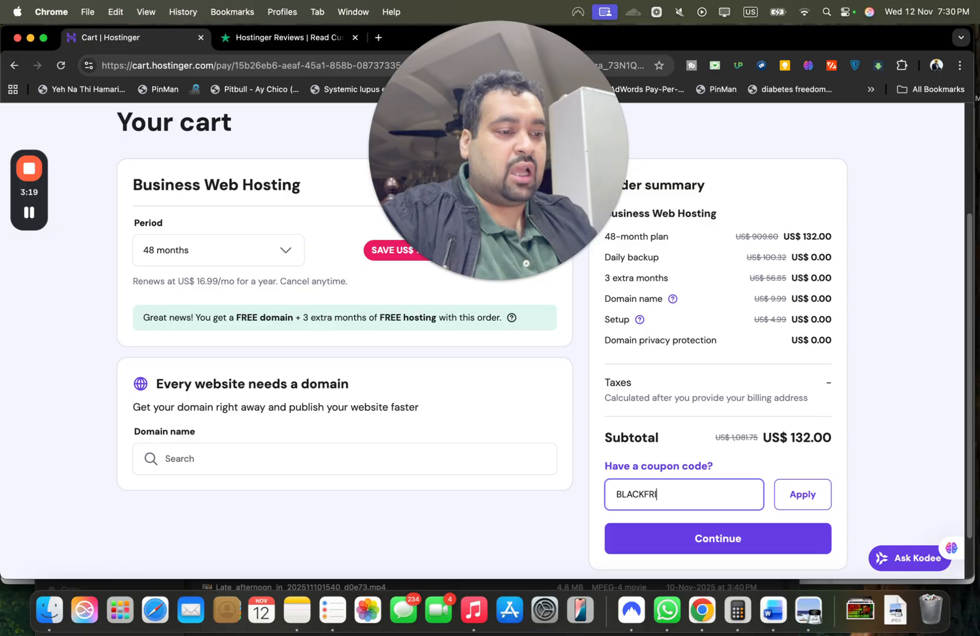
pyautogui.write('DAY')
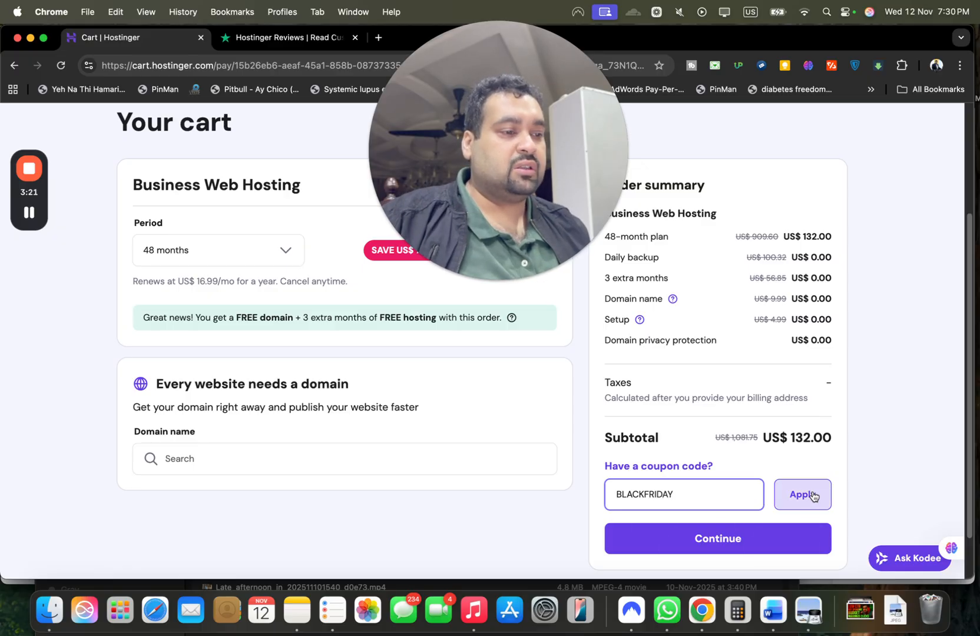
pyautogui.click(802, 494)
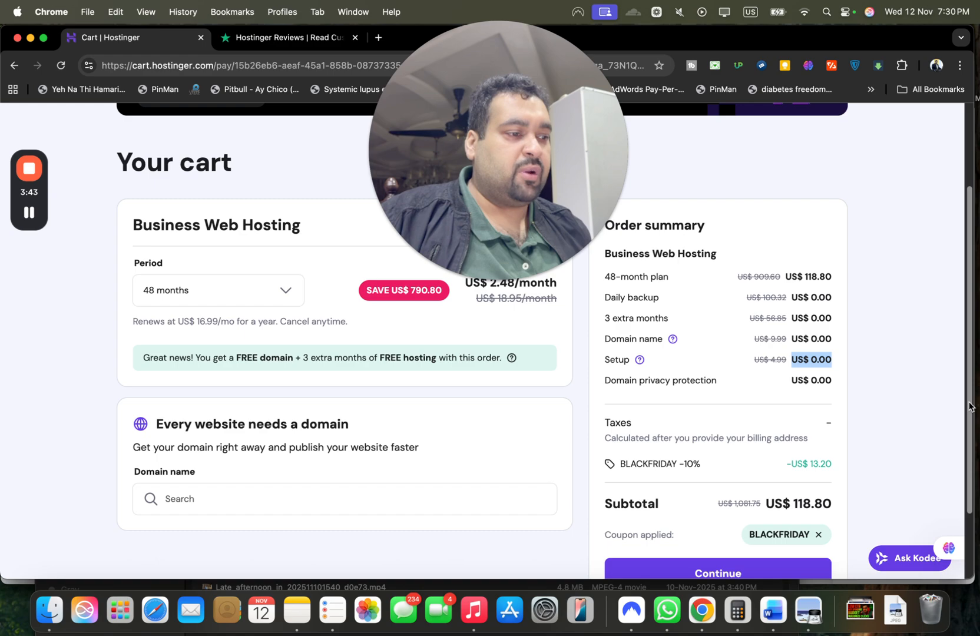
pyautogui.scroll(-3)
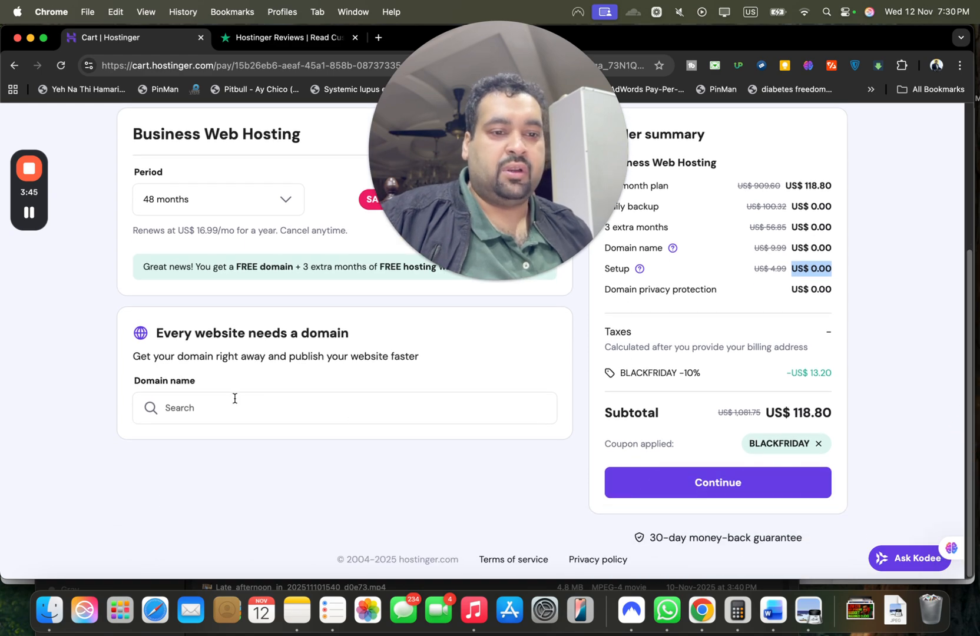
# Search 'abc' and add abc1112200p.com as a free one-year .COM domain
pyautogui.click(344, 408)
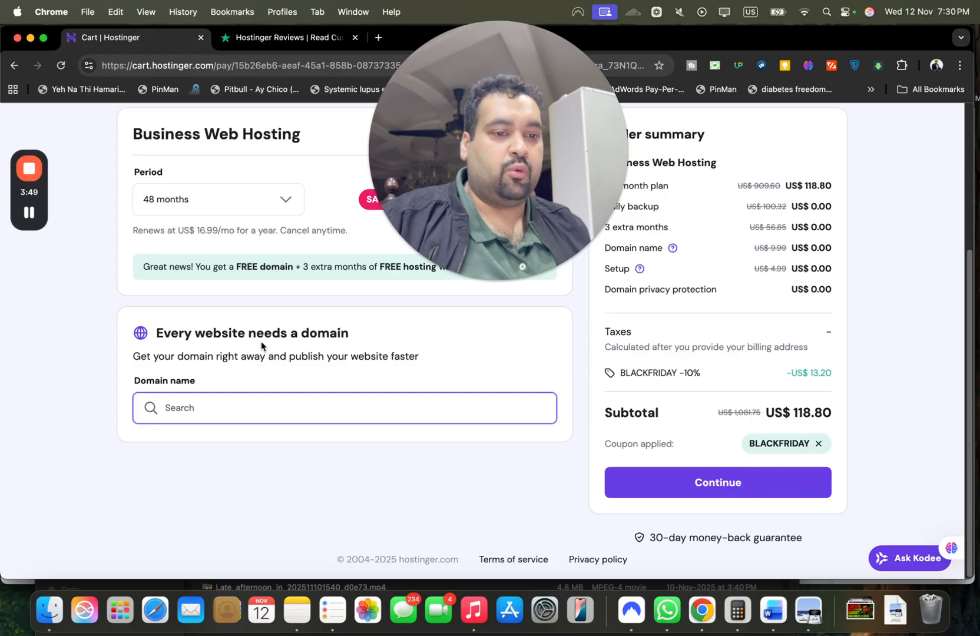
pyautogui.write('abc')
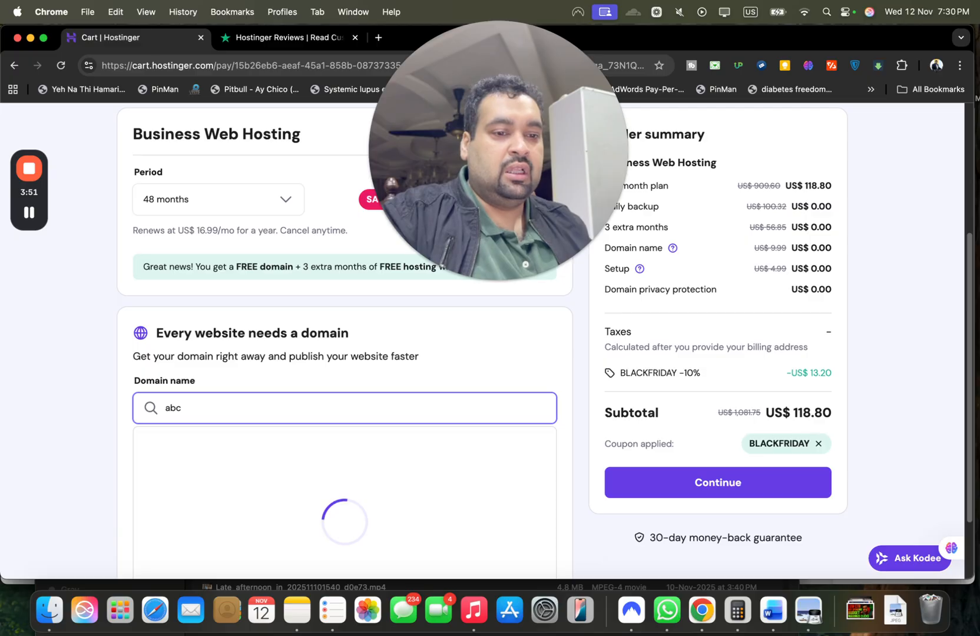
pyautogui.scroll(-3)
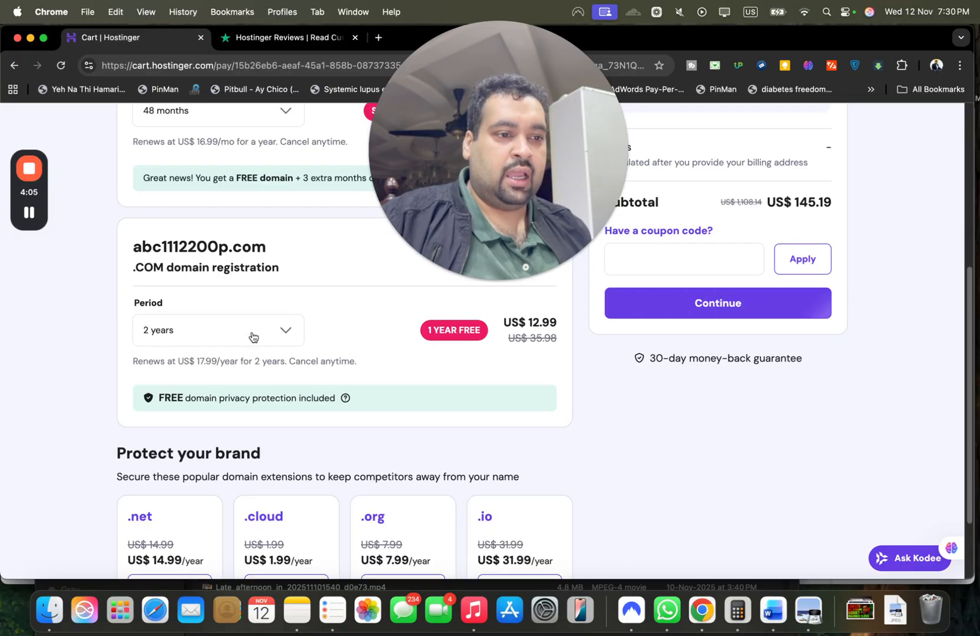
pyautogui.click(217, 330)
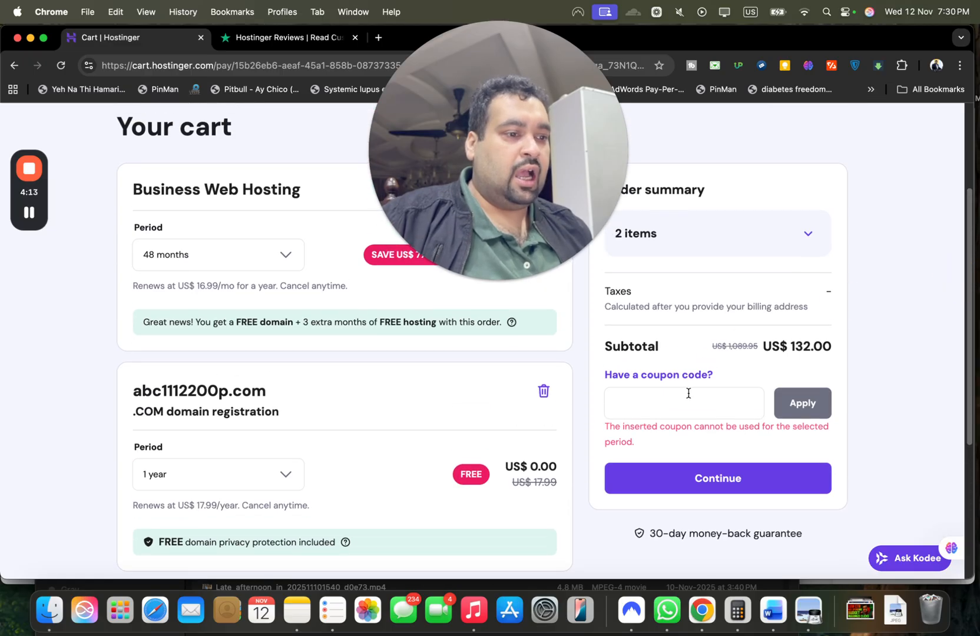
# Reapply the ALIRAZAMARKETING coupon for a US$118.80 subtotal and proceed to billing
pyautogui.write('ALIRAZAMARKETING')
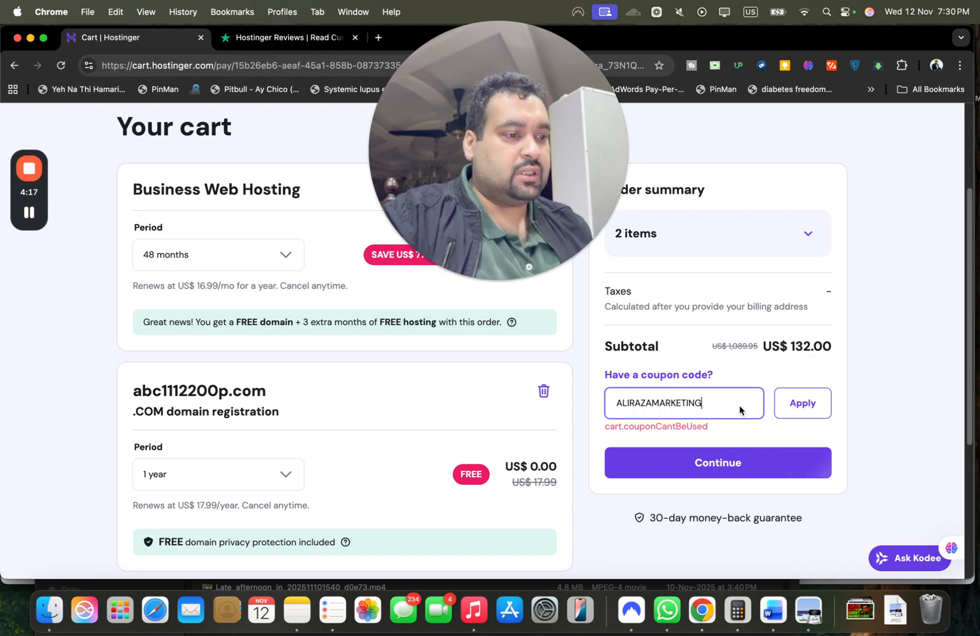
pyautogui.click(803, 403)
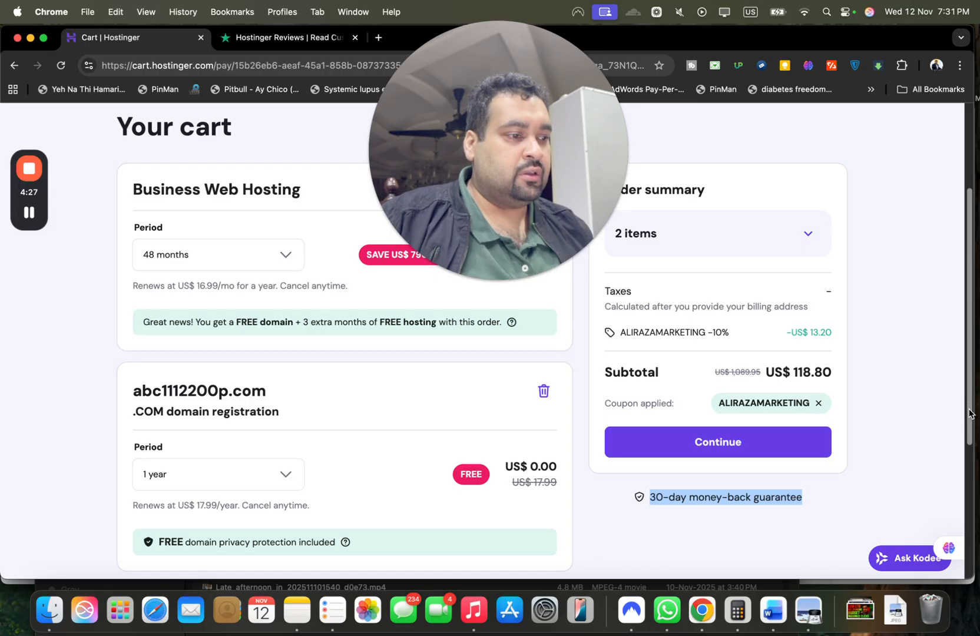
pyautogui.scroll(-3)
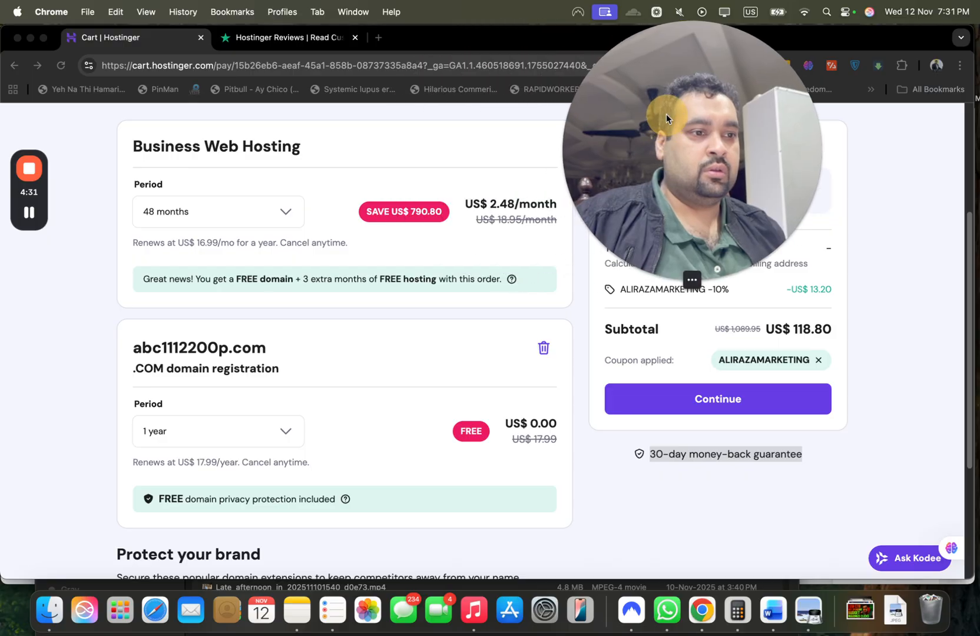
pyautogui.click(717, 399)
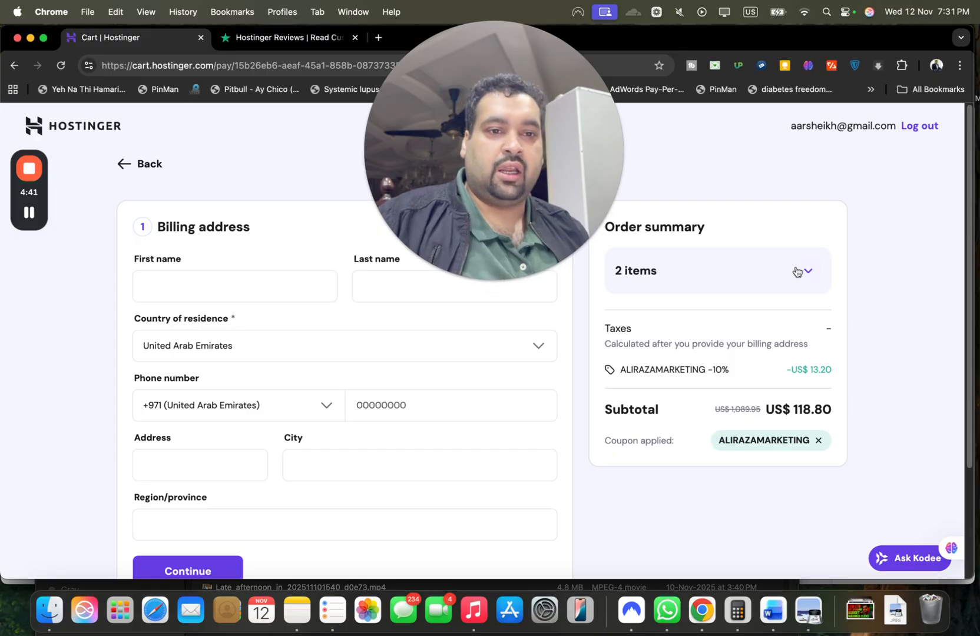
# Expand the 2-item order summary and submit the United Arab Emirates billing address
pyautogui.click(807, 270)
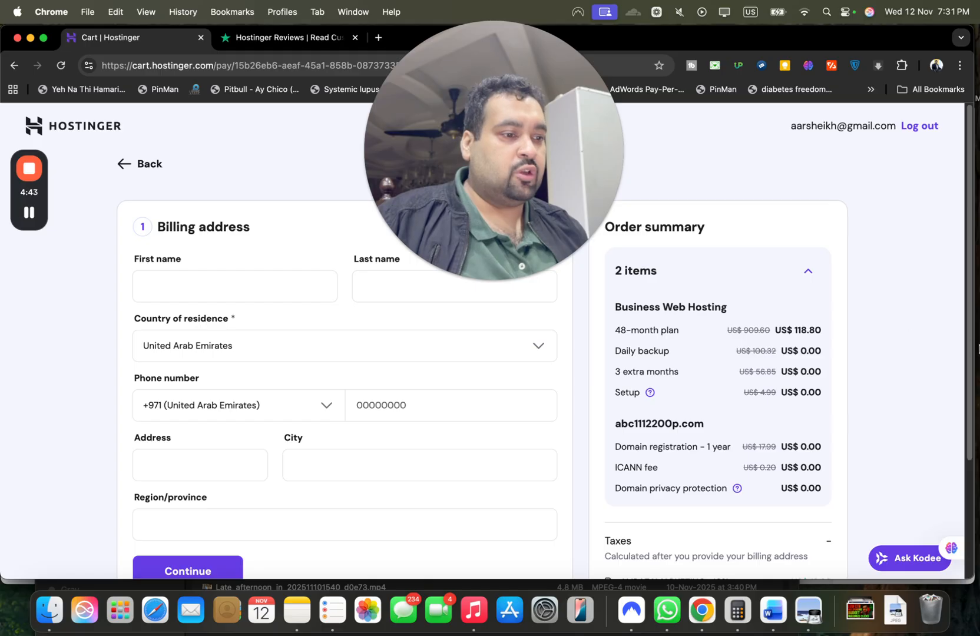
pyautogui.scroll(-3)
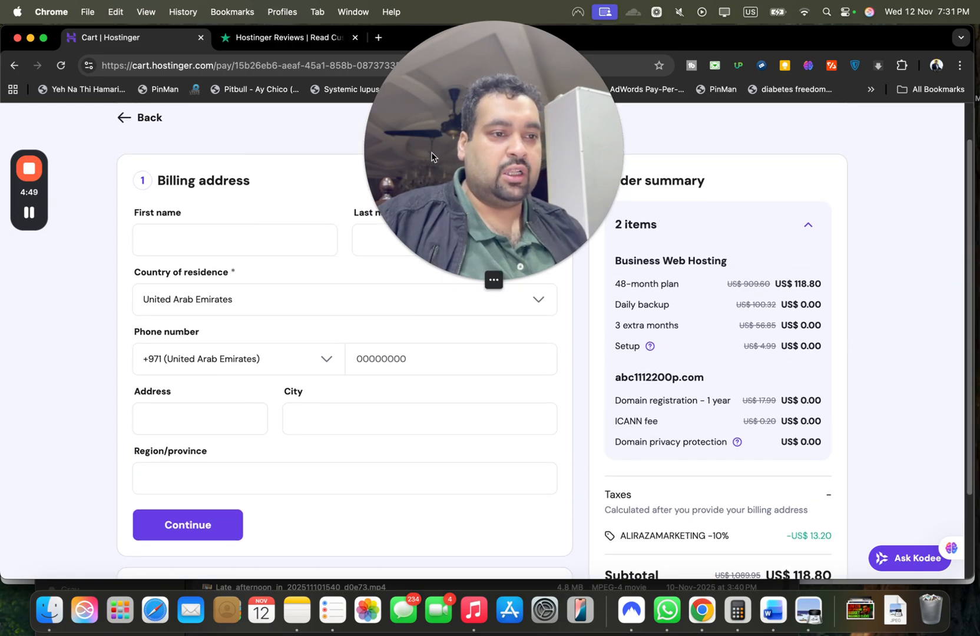
pyautogui.click(186, 525)
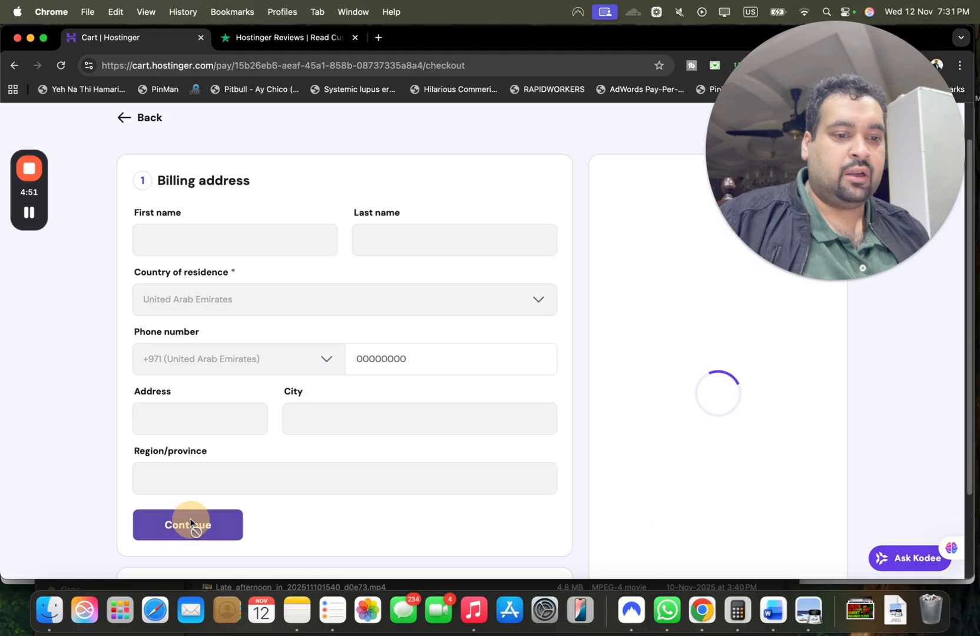
# Scroll the payment options (card, PayPal, Google Pay, Apple Pay, AliPay+, Coingate) at US$118.80
pyautogui.click(187, 524)
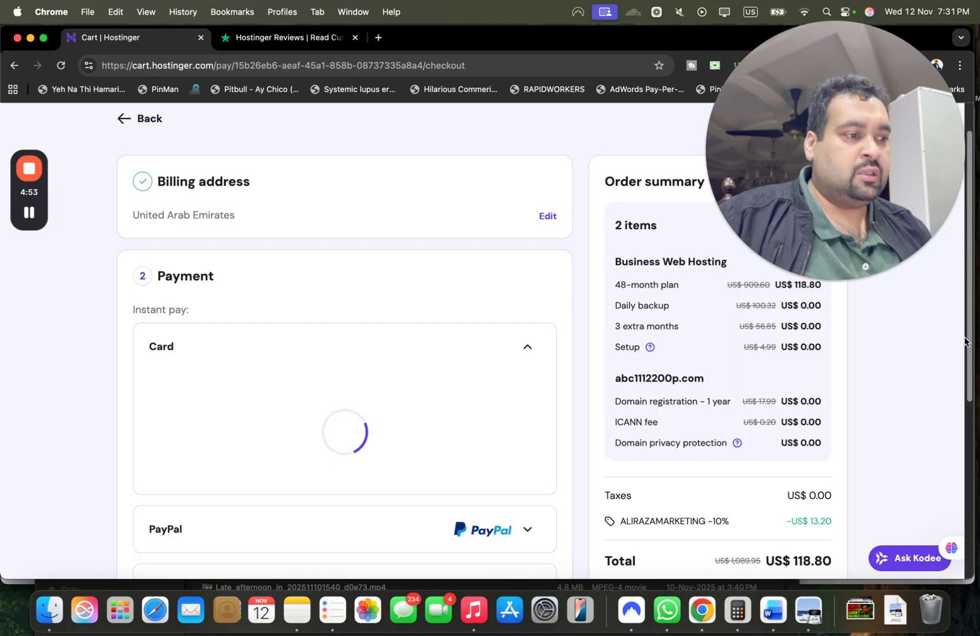
pyautogui.scroll(-3)
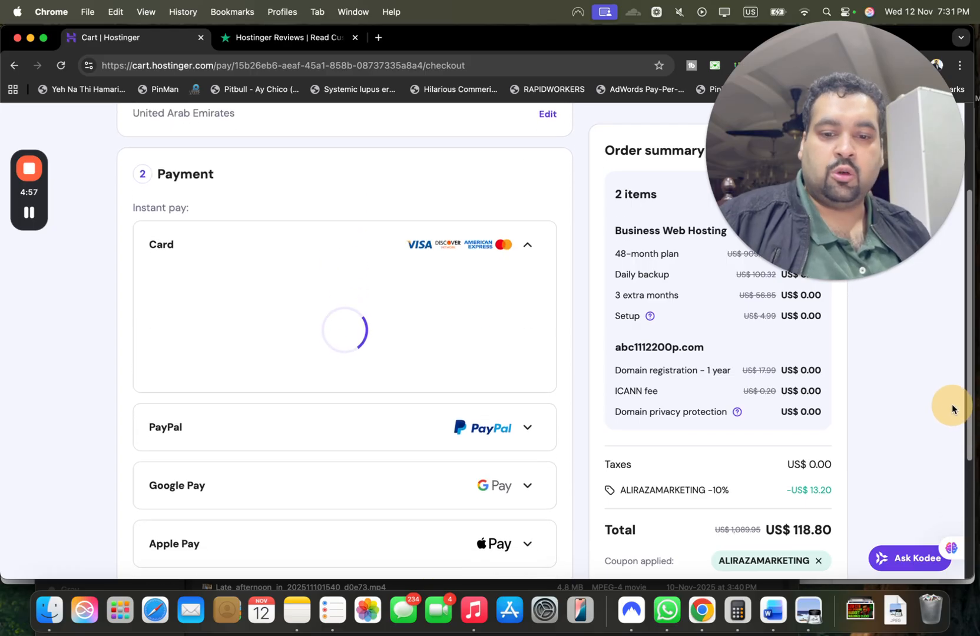
pyautogui.scroll(-3)
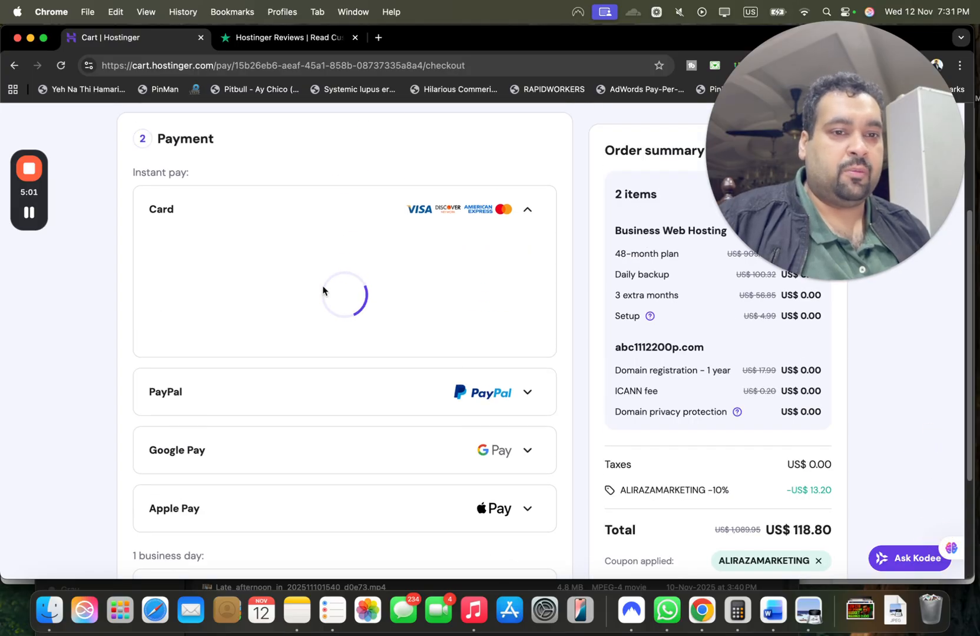
pyautogui.scroll(-3)
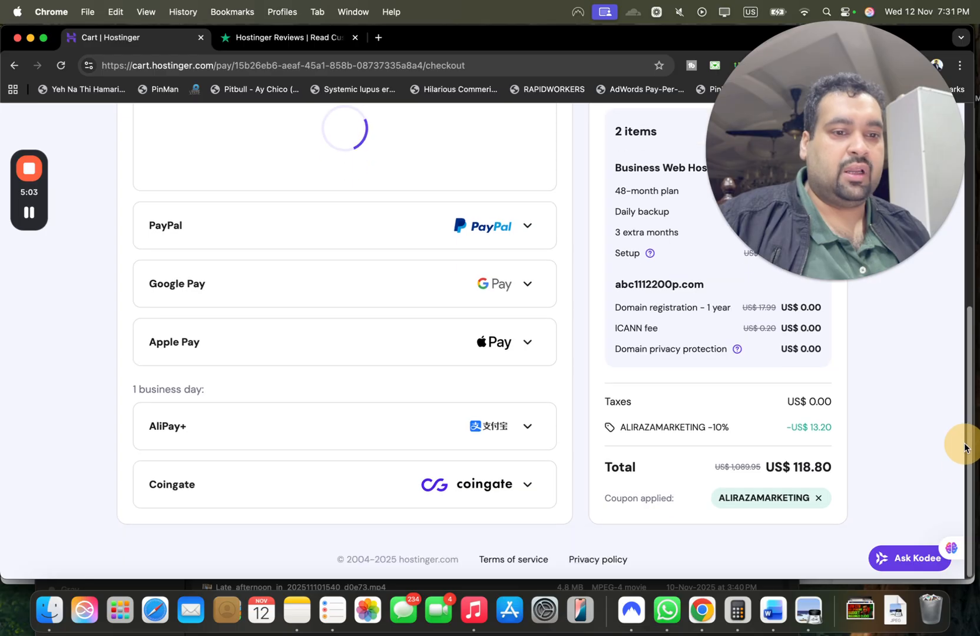